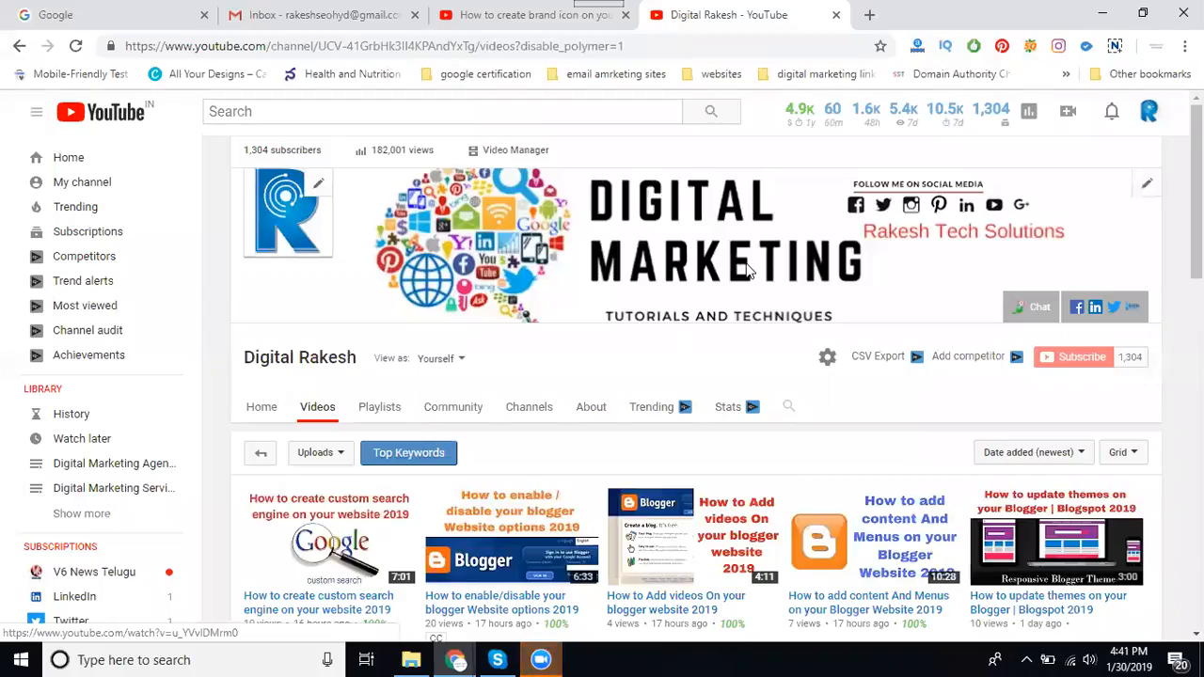
Scroll through the Video Manager list of the channel's uploaded videos.
scroll("down", 3)
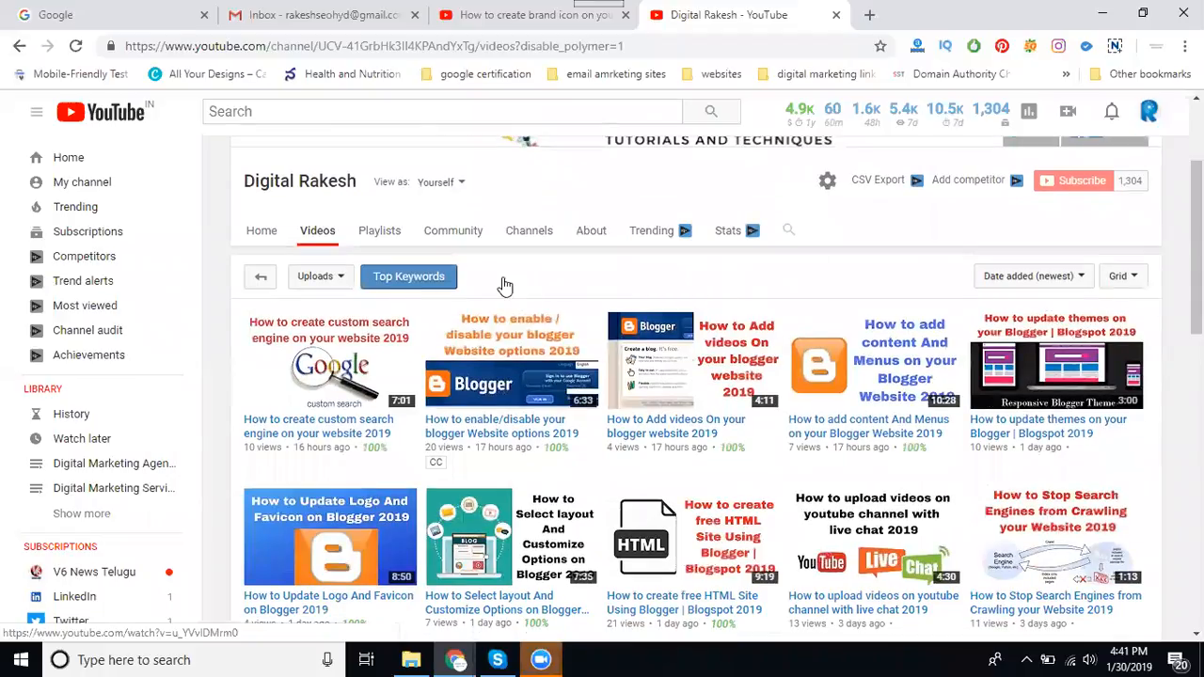
scroll("down", 3)
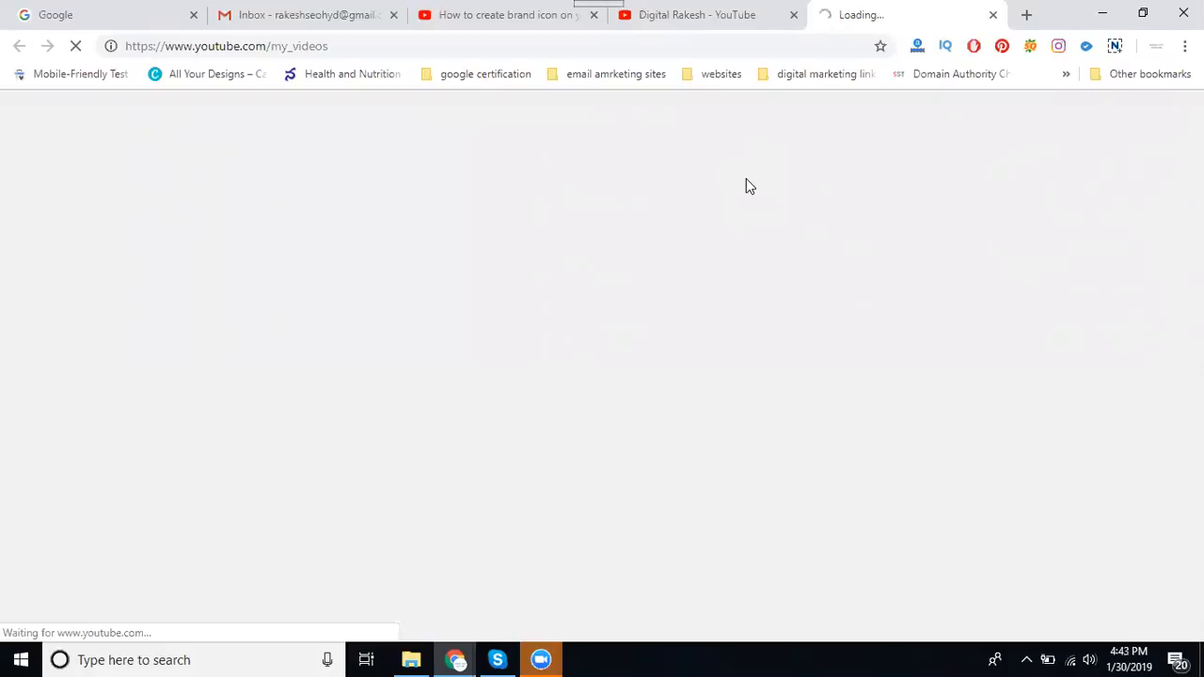
mouse_move(761, 374)
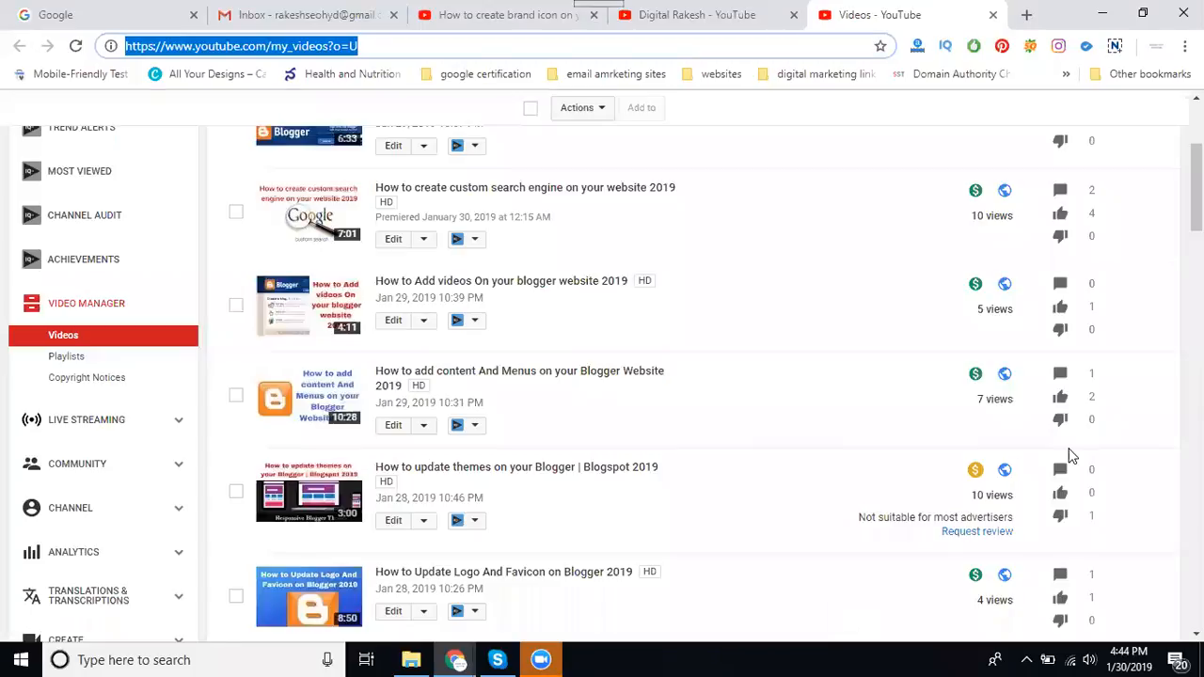
scroll("down", 3)
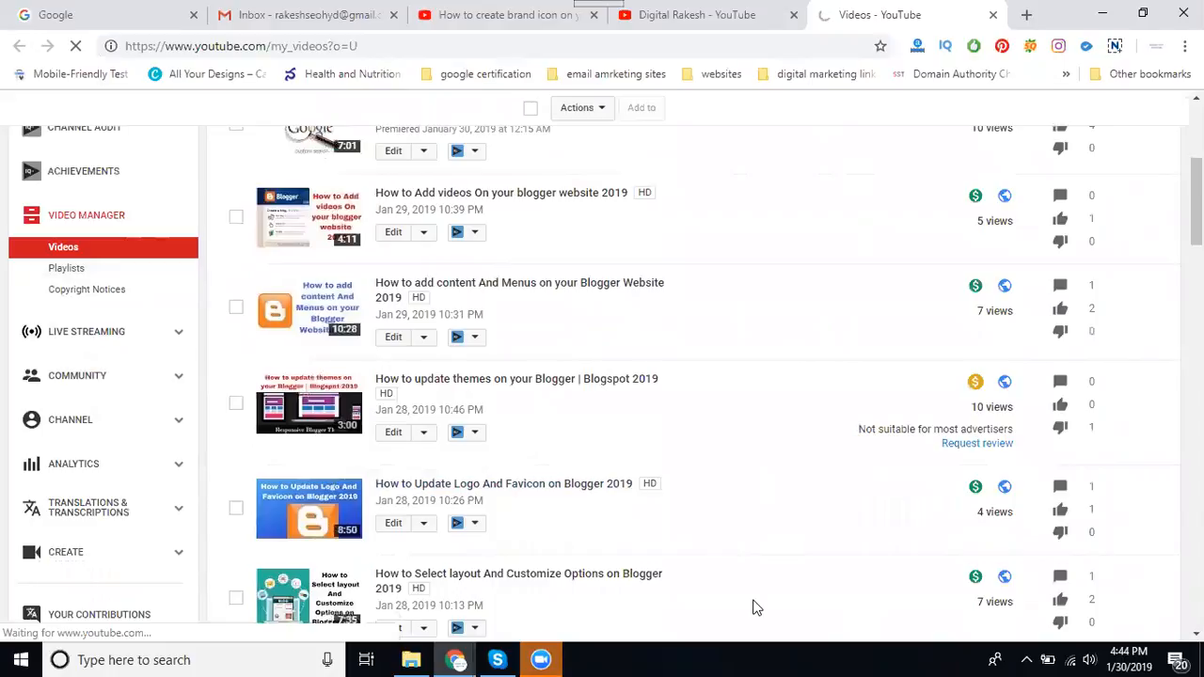
Reach the Branding settings from the channel's Status and features page.
left_click(90, 458)
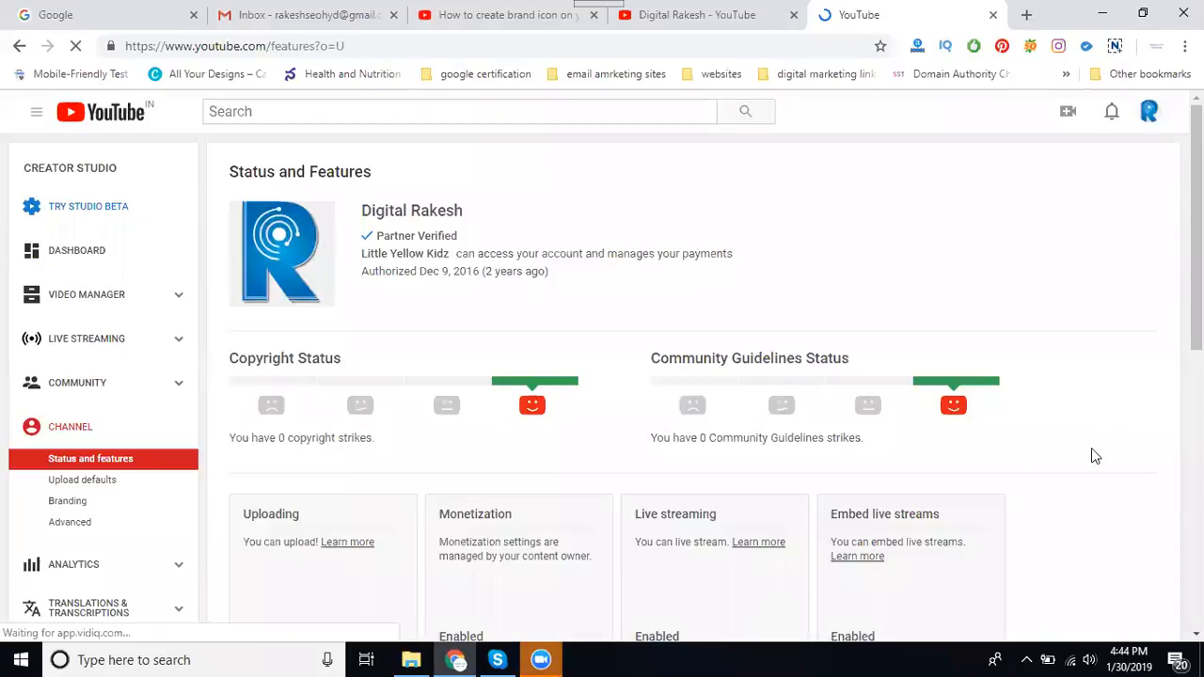
scroll("down", 3)
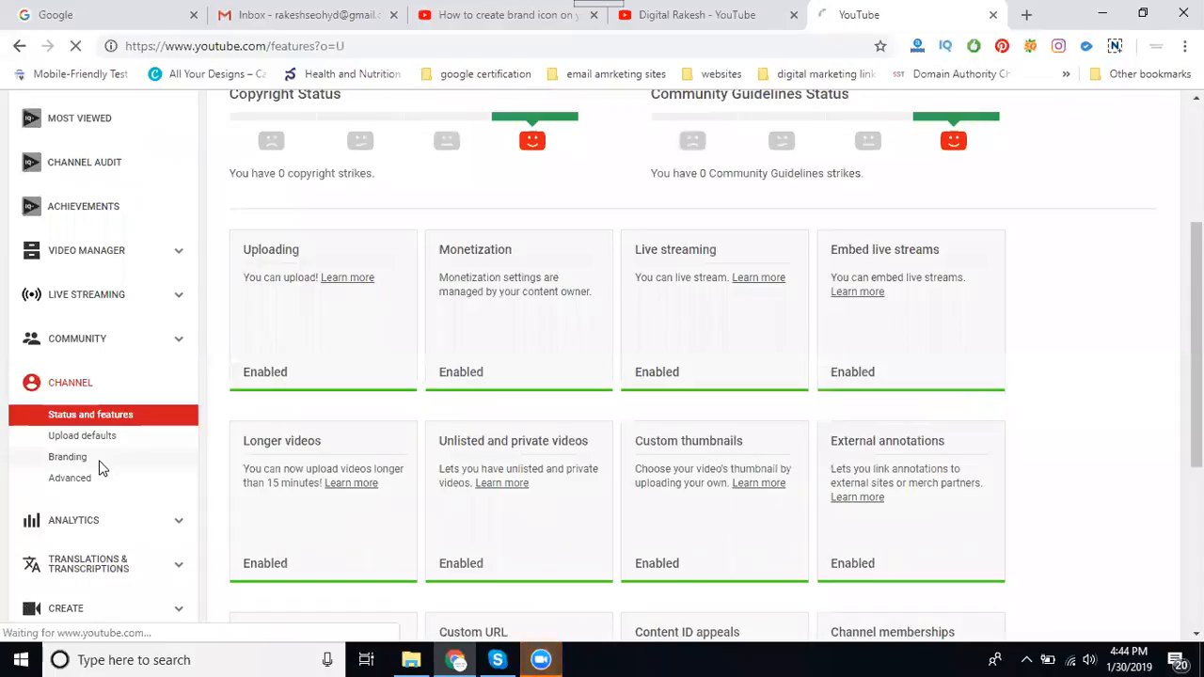
left_click(67, 456)
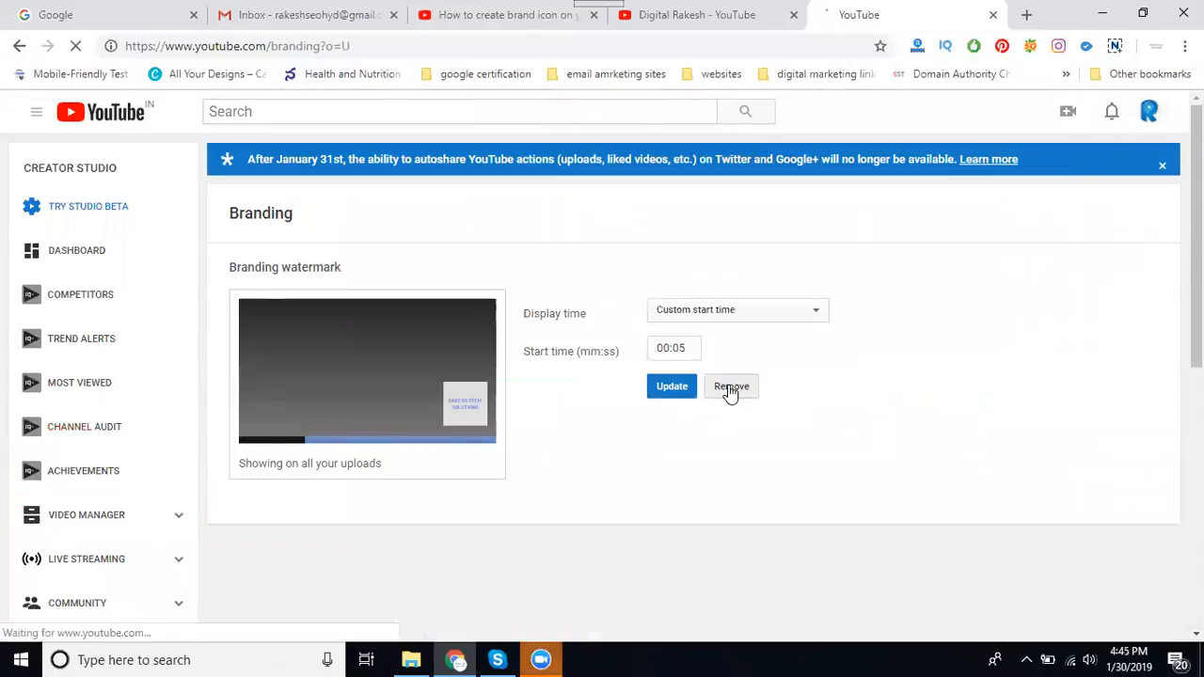
Remove the existing branding watermark and start adding a new one.
left_click(731, 385)
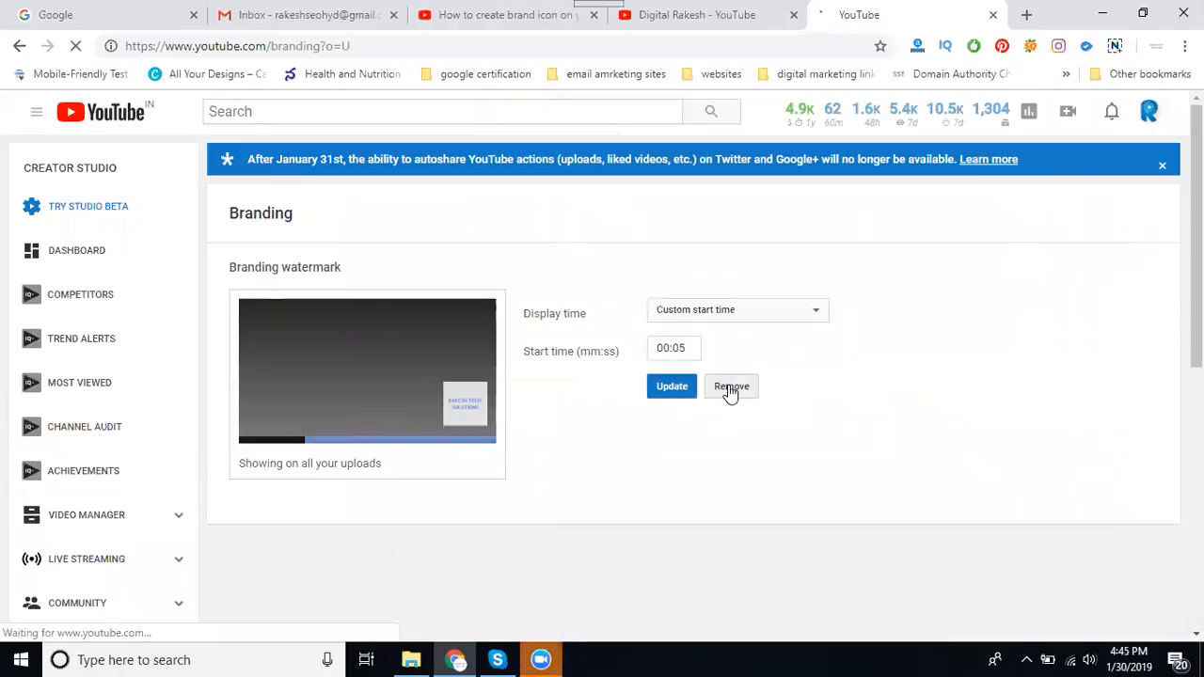
left_click(730, 385)
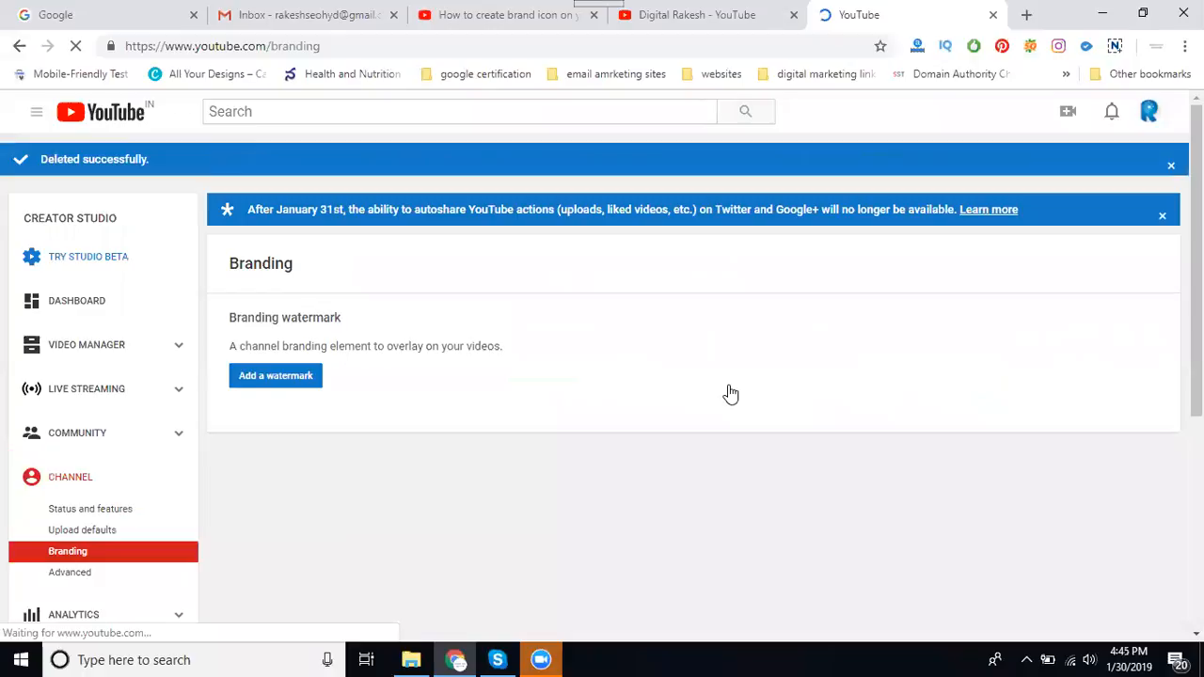
left_click(275, 375)
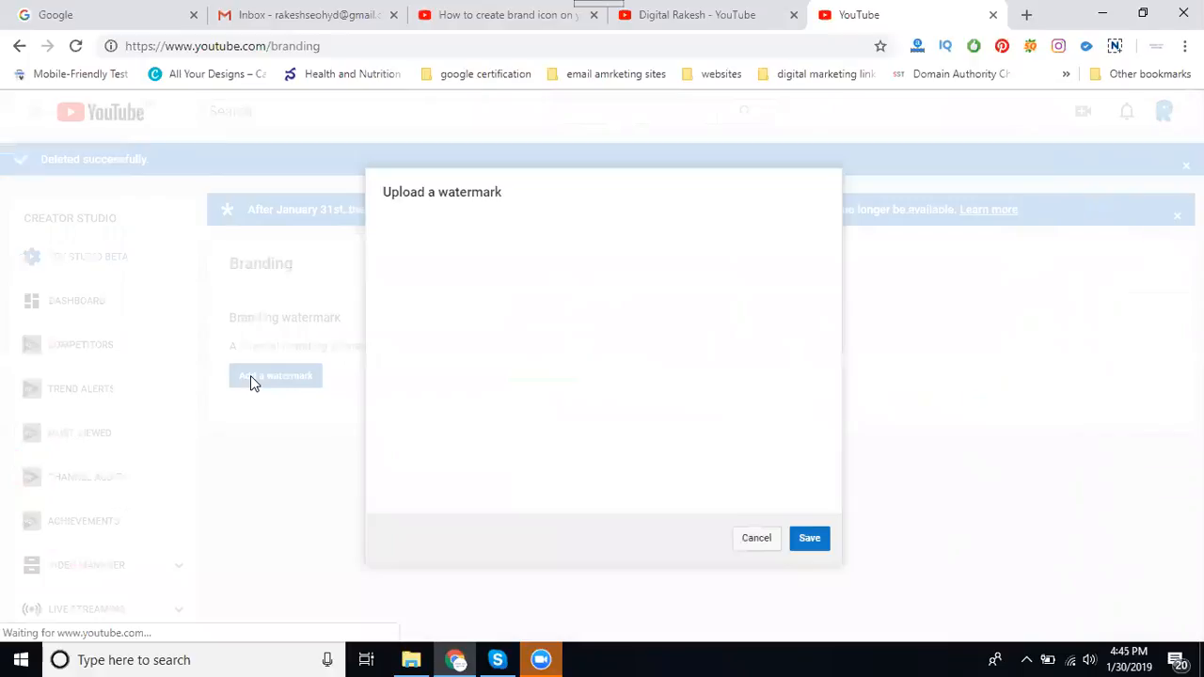
mouse_move(522, 443)
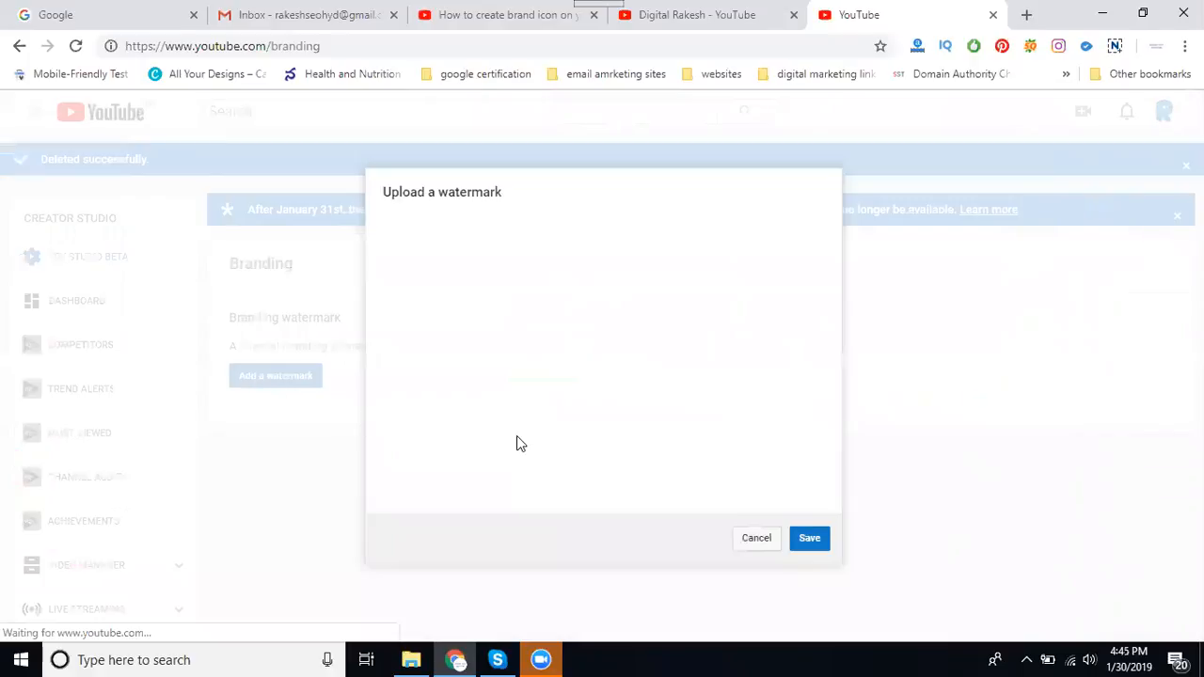
mouse_move(531, 443)
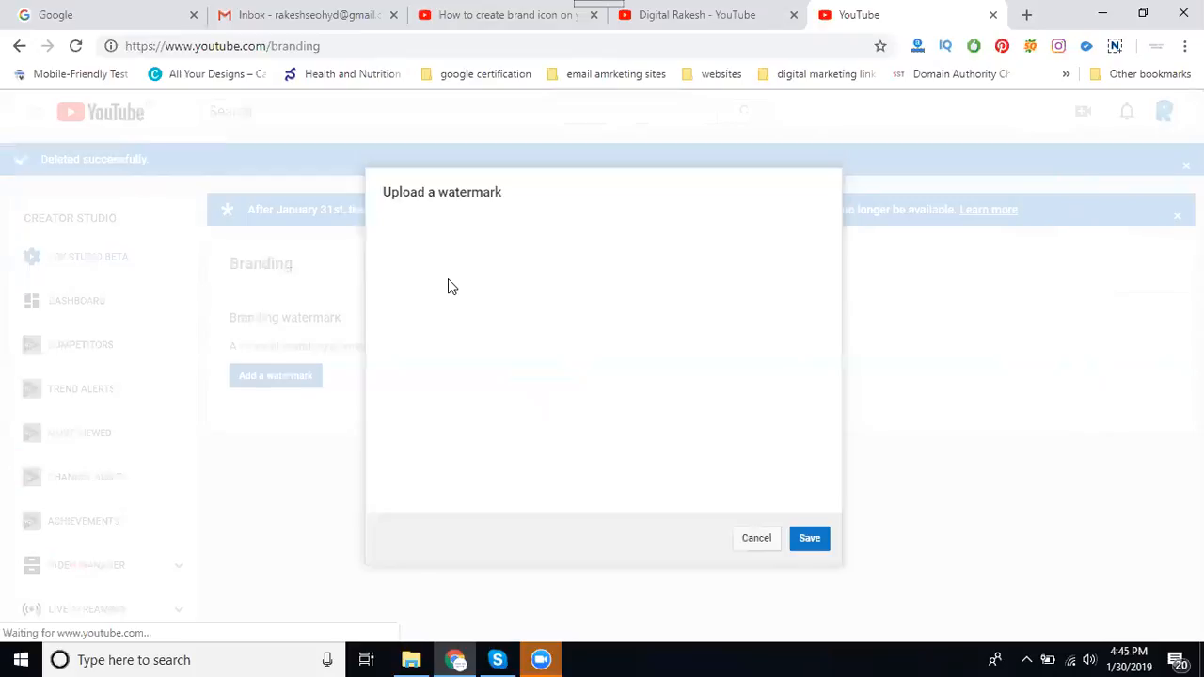
mouse_move(752, 618)
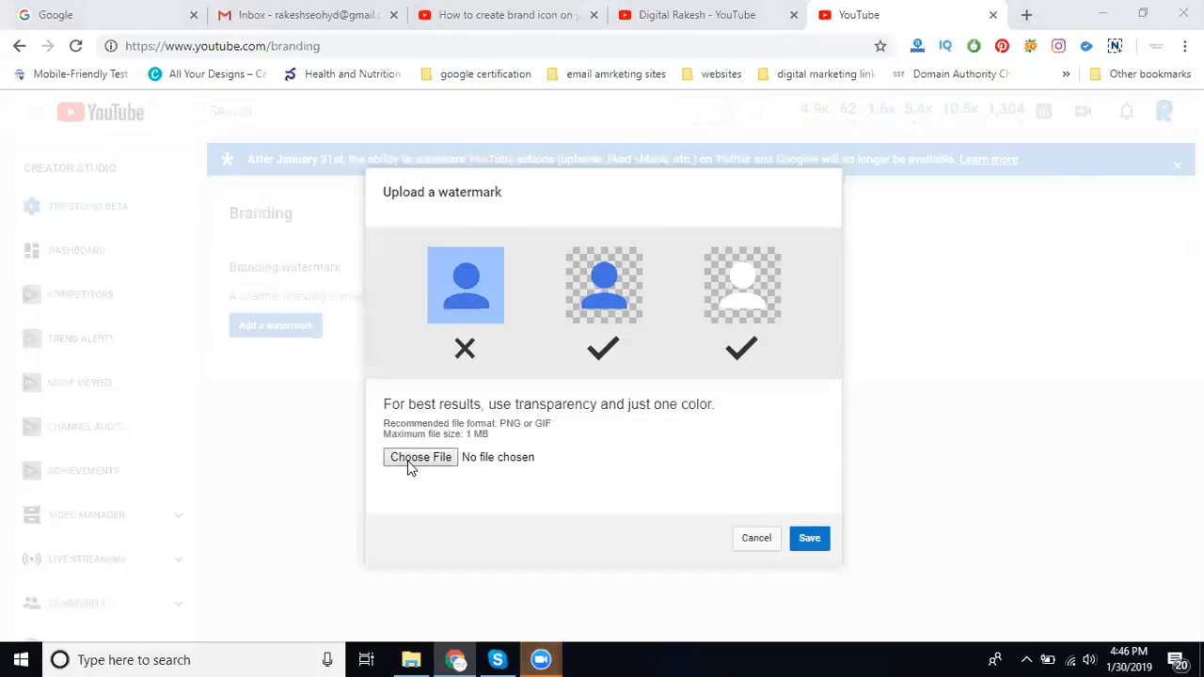
Choose rakes logo.png as the image file for the new watermark.
left_click(420, 457)
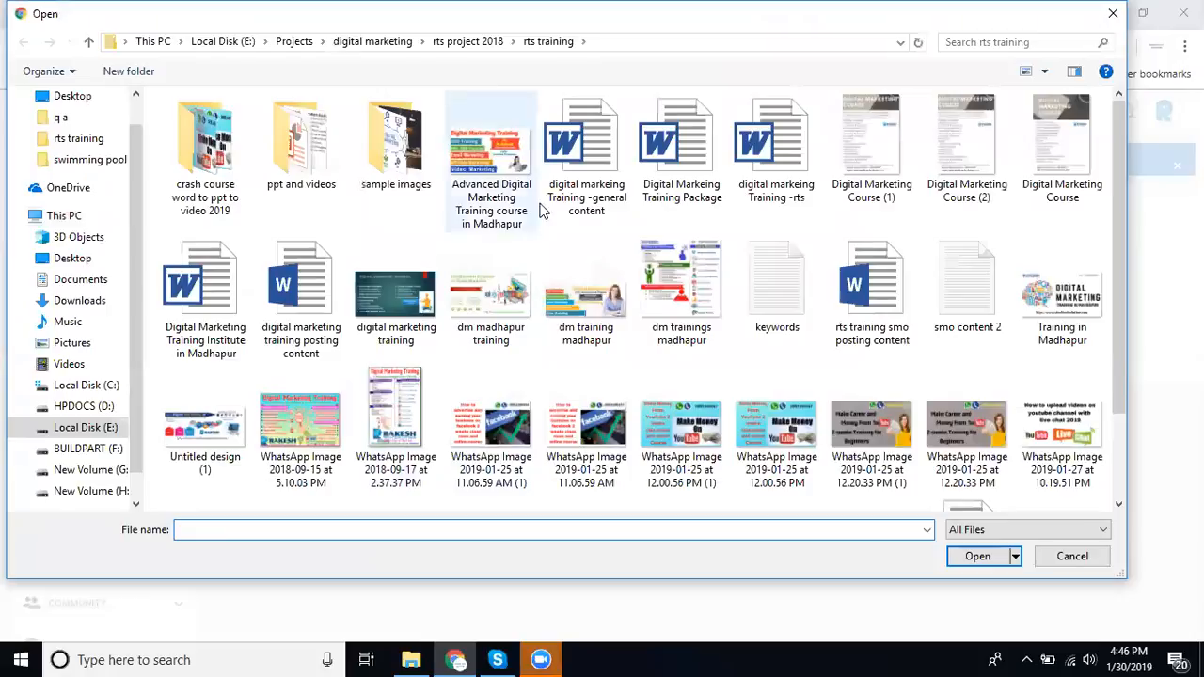
scroll("down", 3)
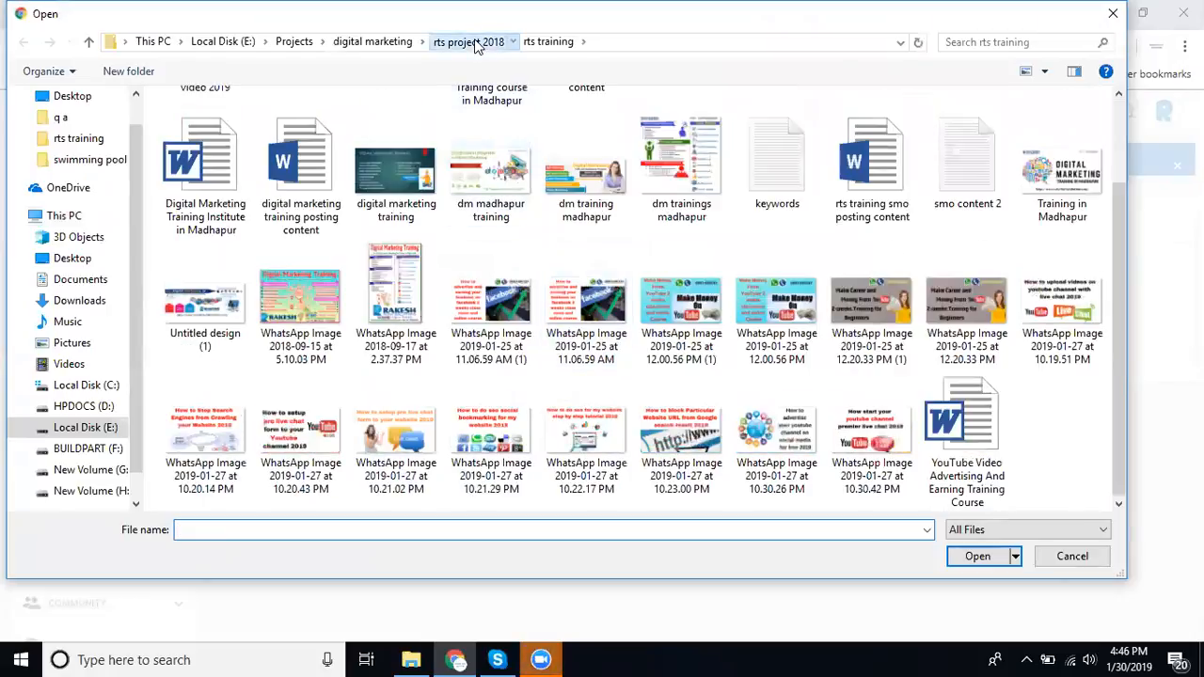
left_click(468, 42)
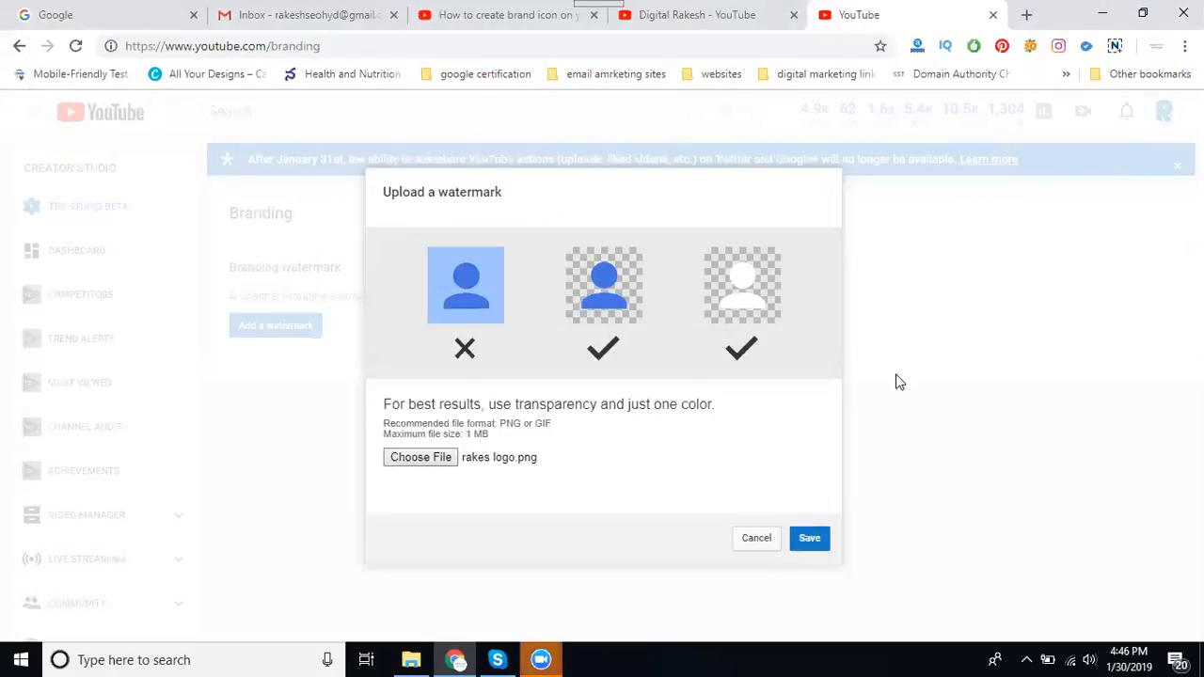
Save the RAKESH logo as the channel's watermark on all uploads.
left_click(808, 538)
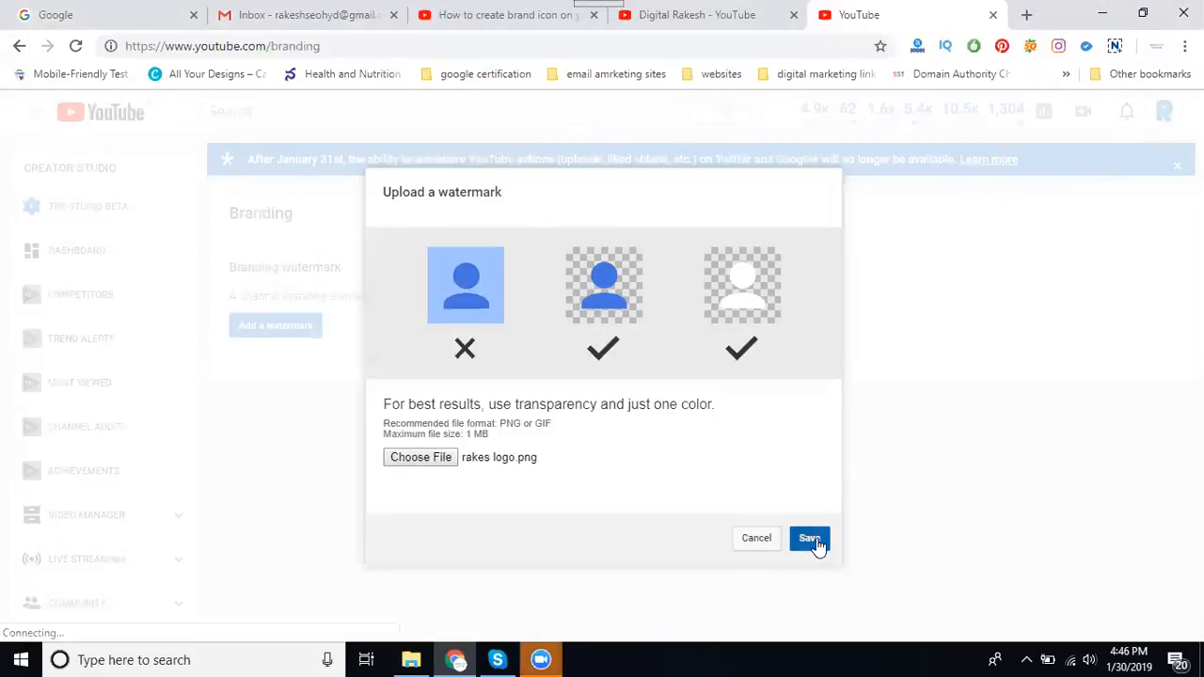
left_click(808, 537)
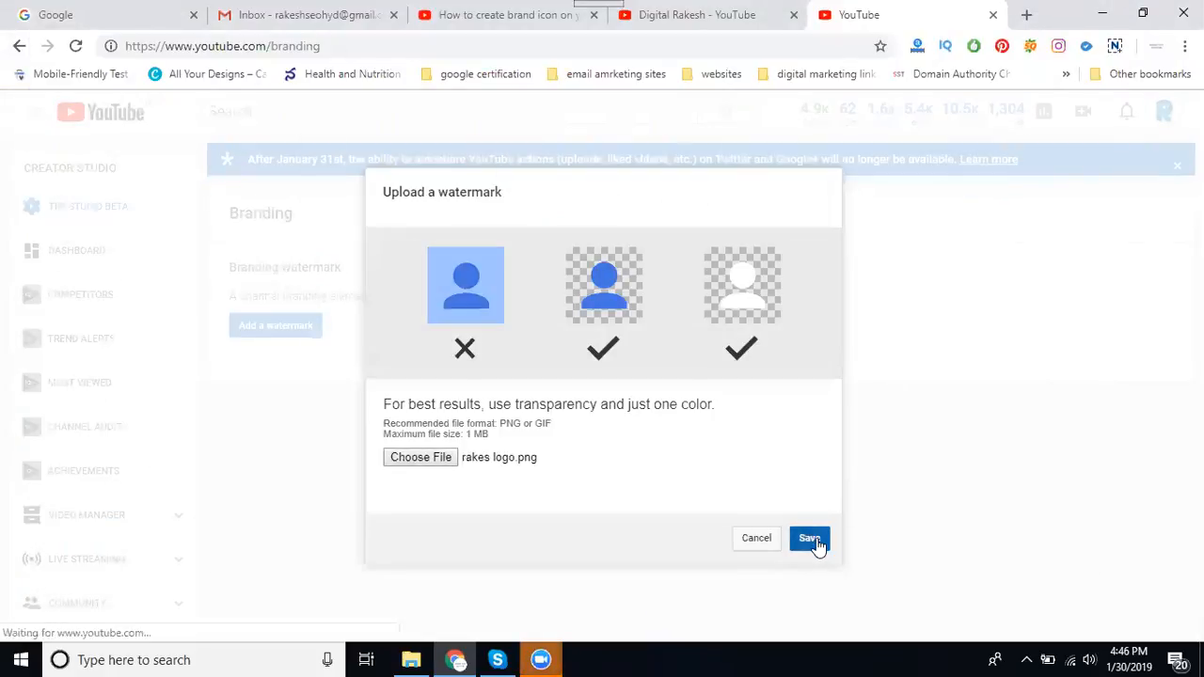
left_click(808, 538)
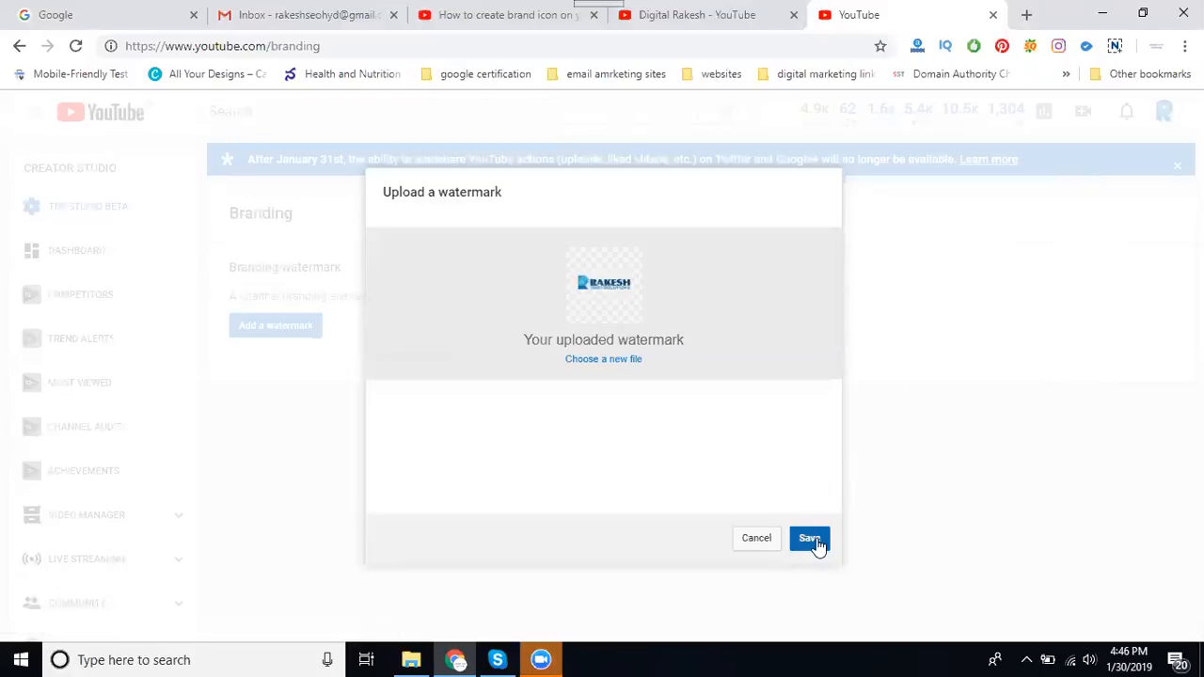
left_click(808, 538)
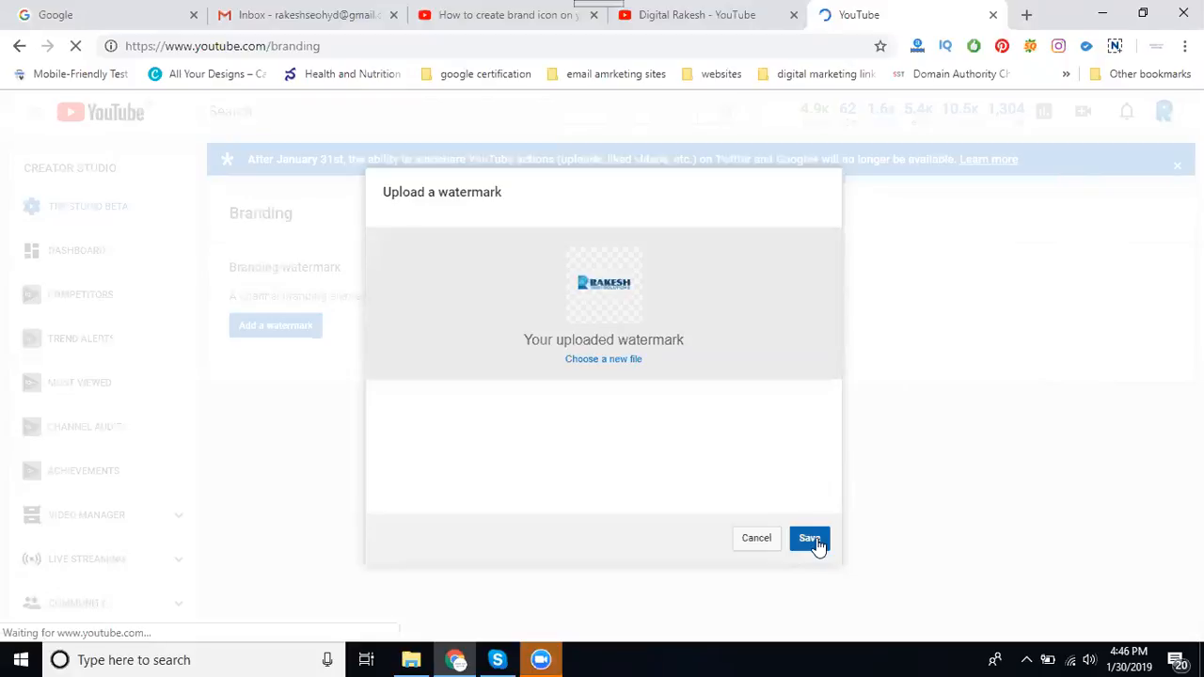
left_click(808, 537)
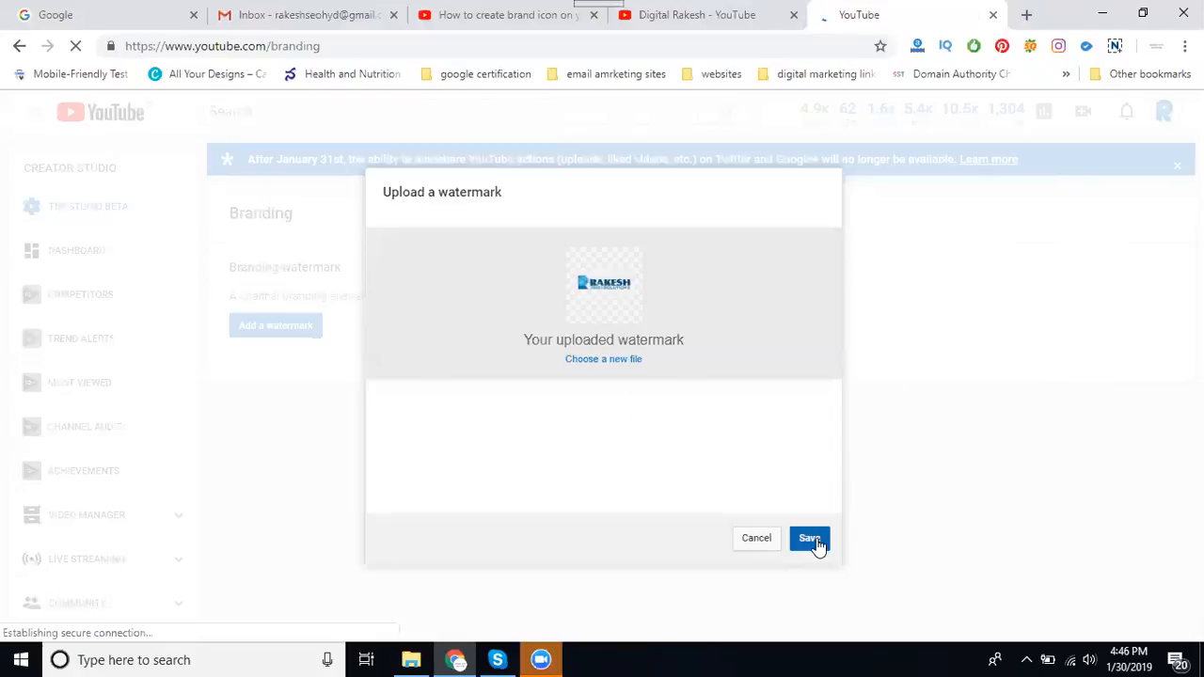
left_click(808, 537)
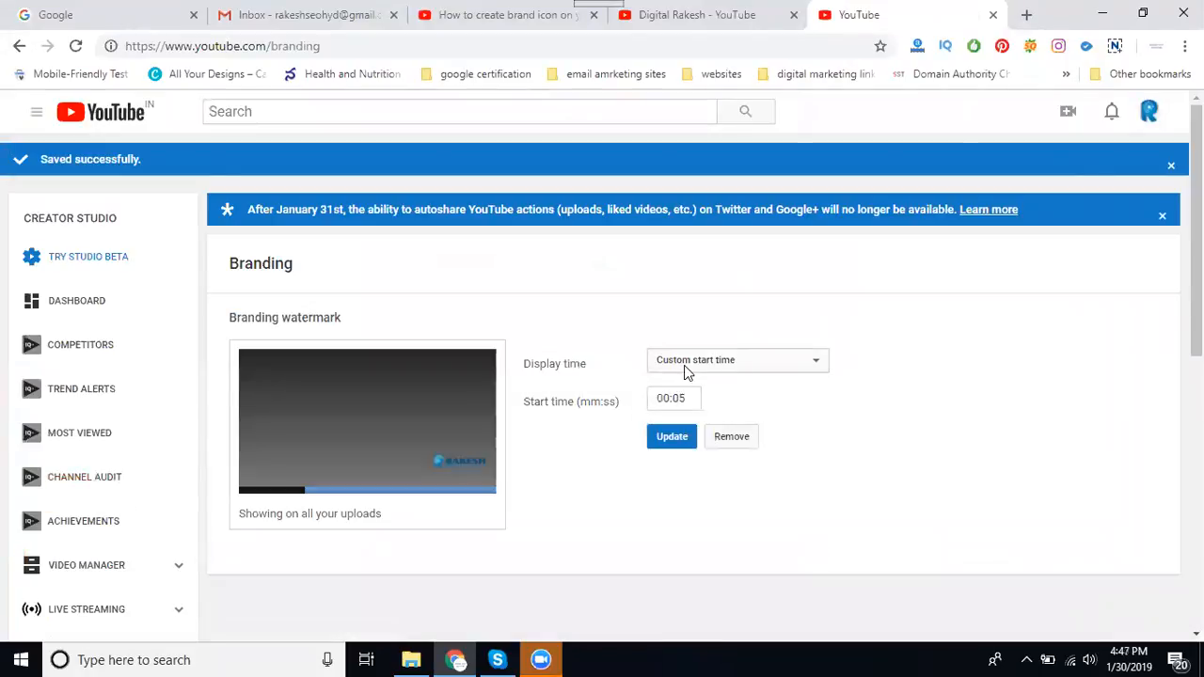
Set the watermark Display time to Entire video.
left_click(736, 359)
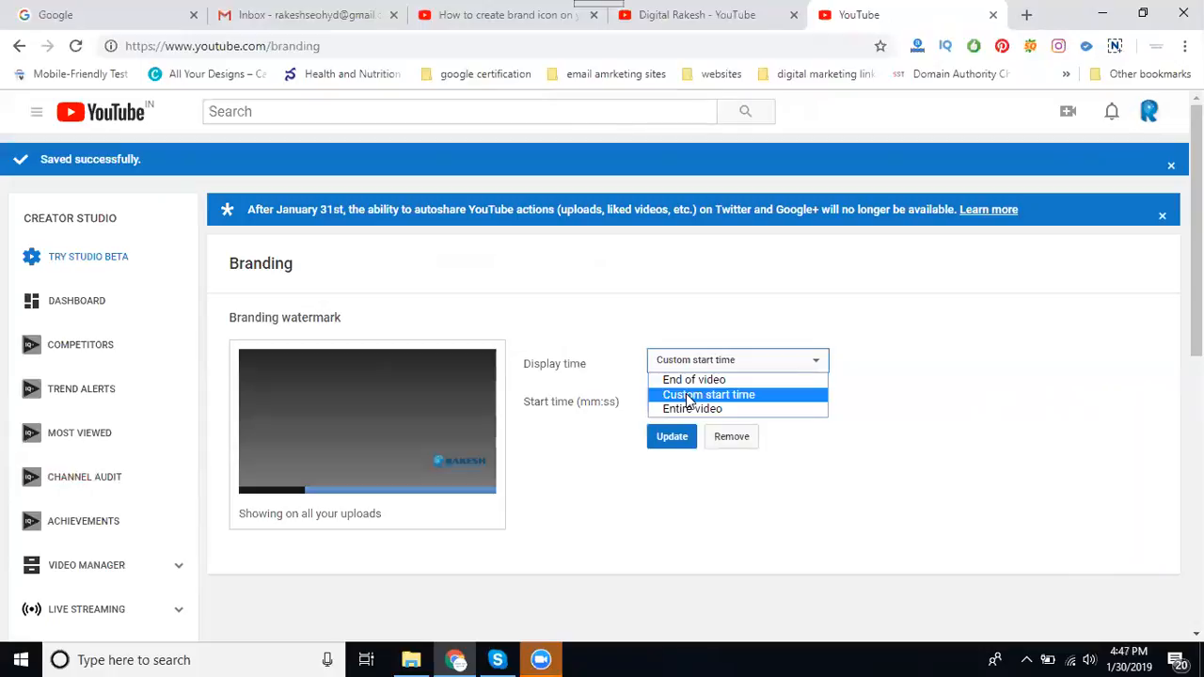
left_click(692, 408)
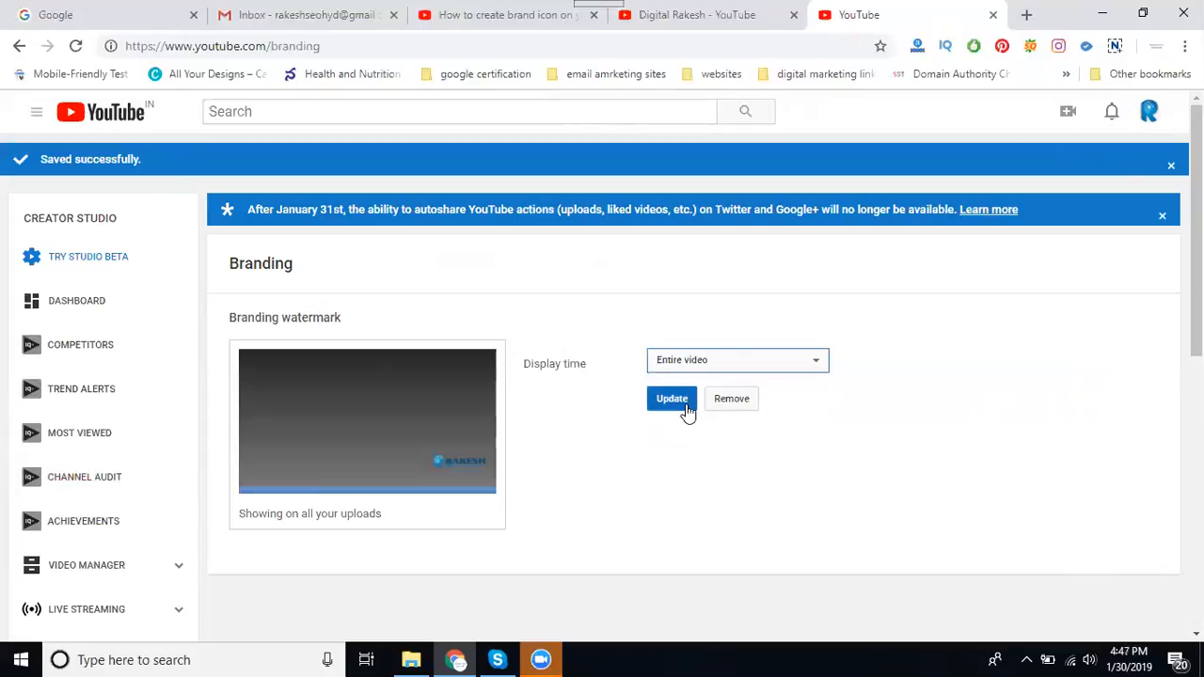
left_click(672, 398)
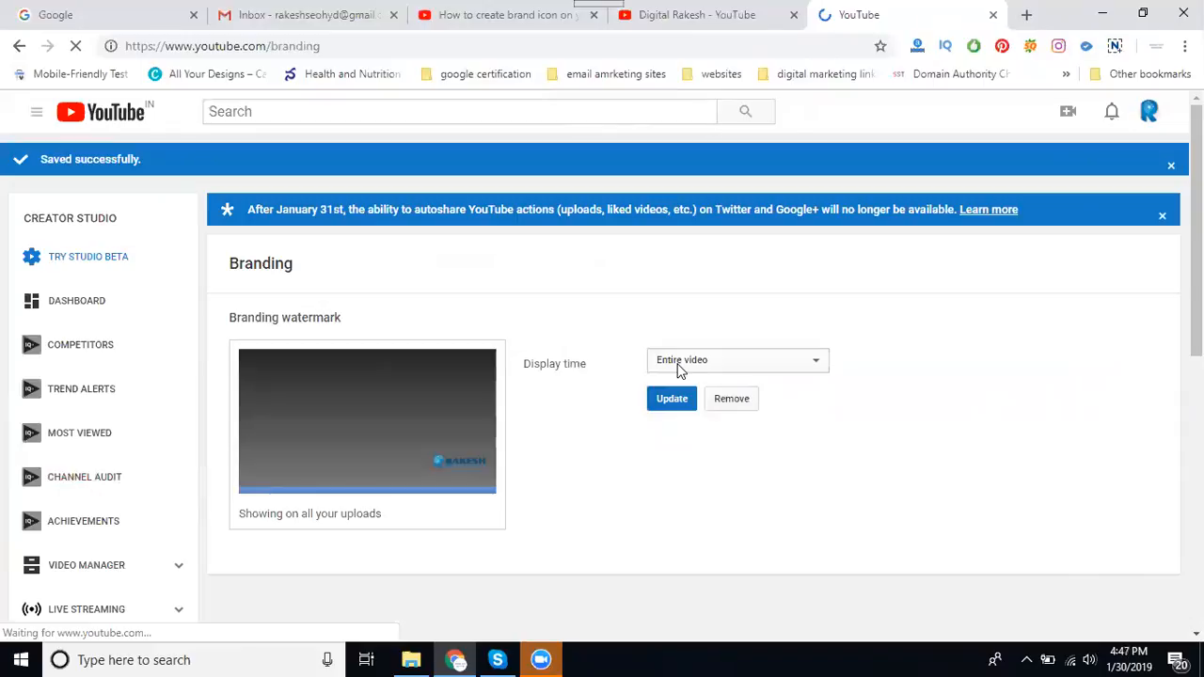
left_click(736, 359)
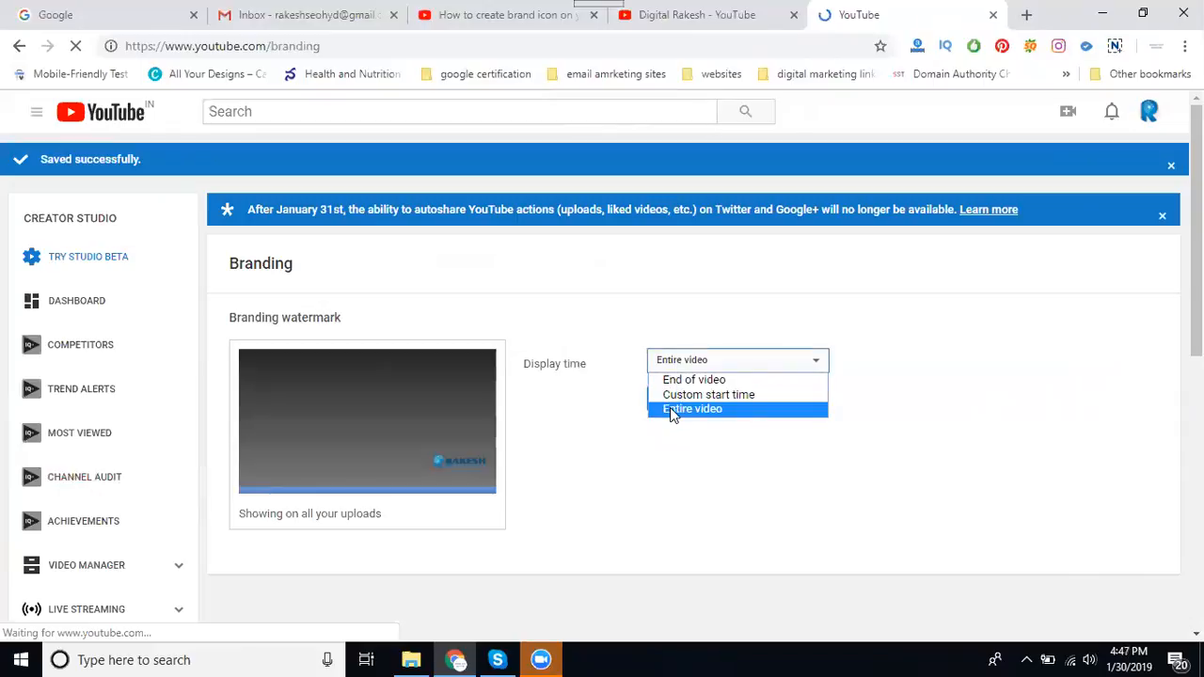
Keep Entire video selected and apply the display time with Update.
left_click(692, 408)
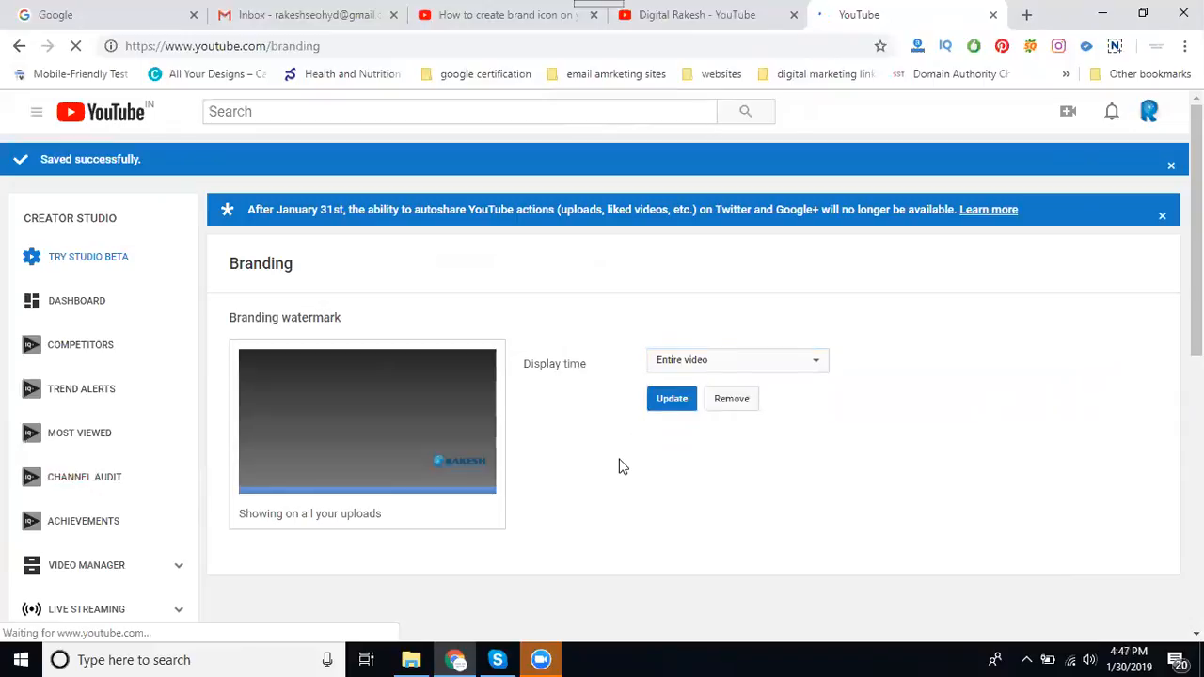
left_click(672, 398)
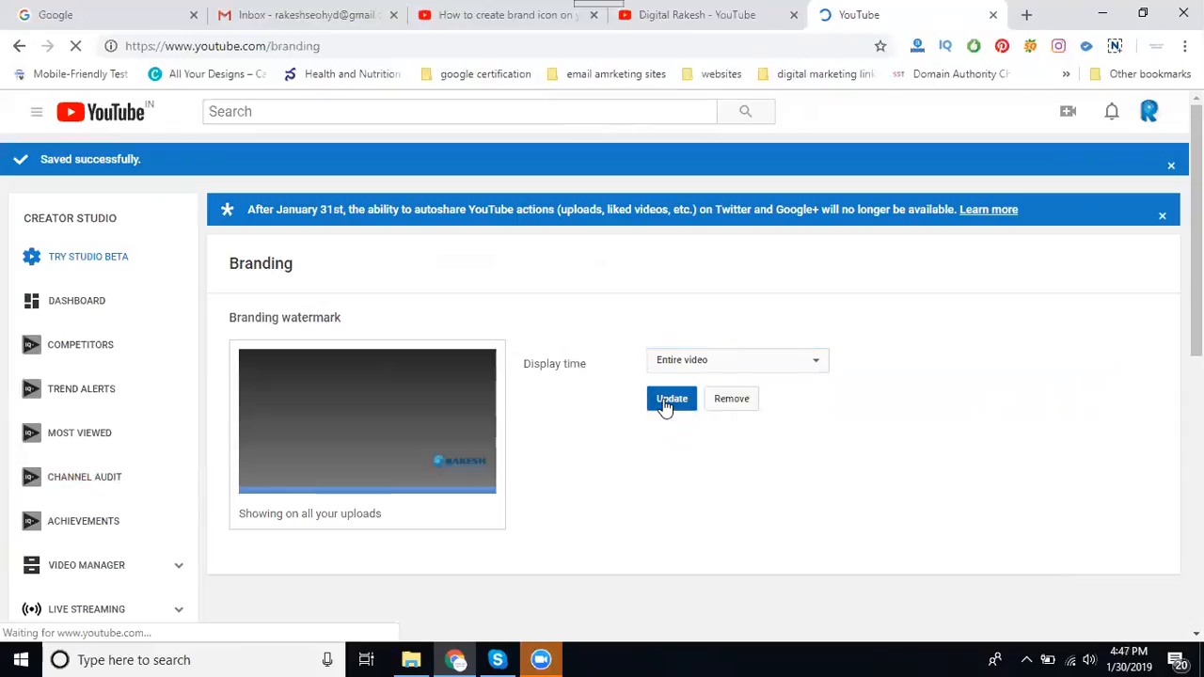
left_click(672, 398)
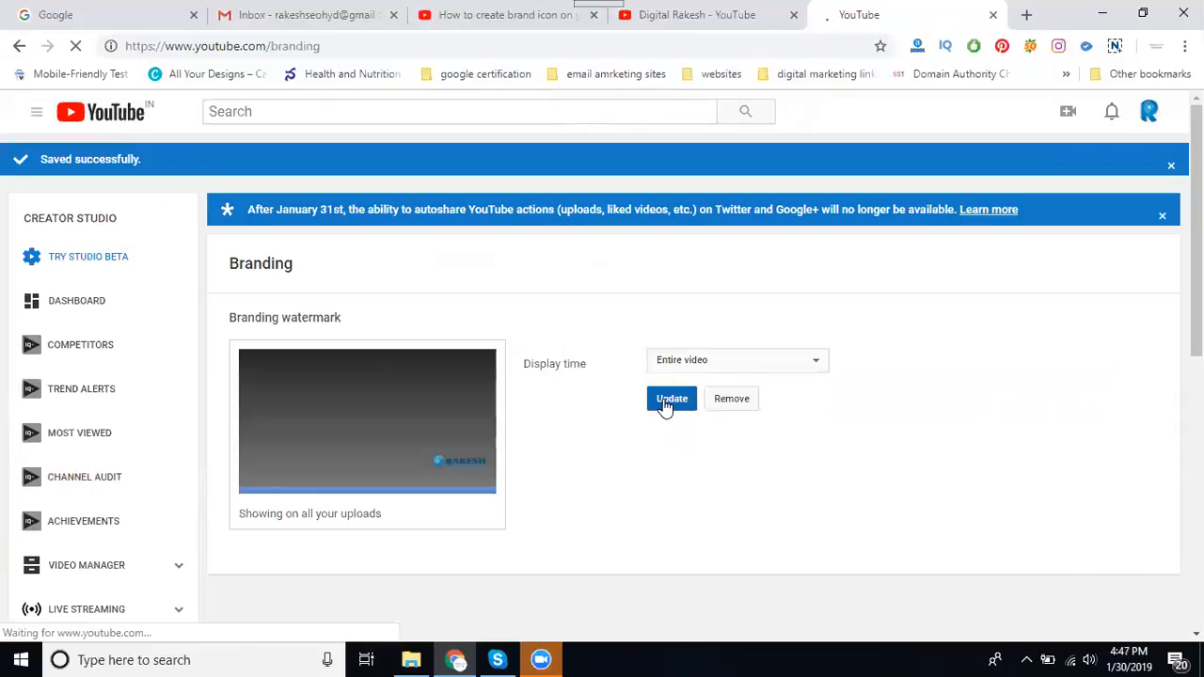
left_click(671, 398)
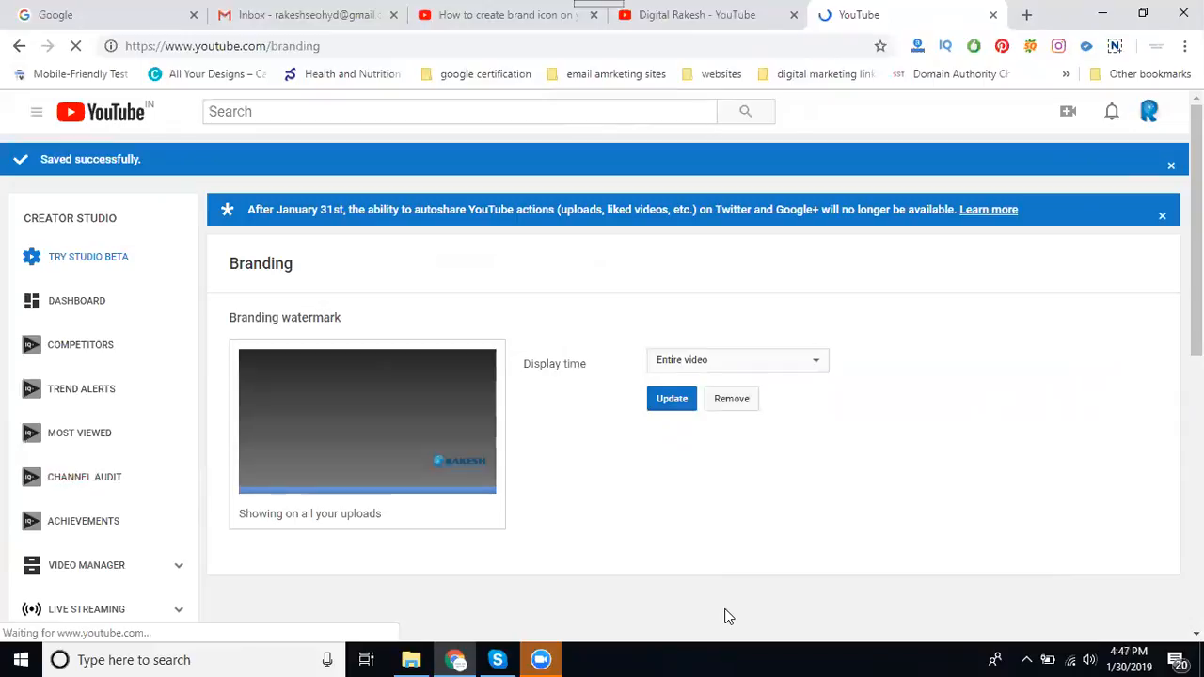